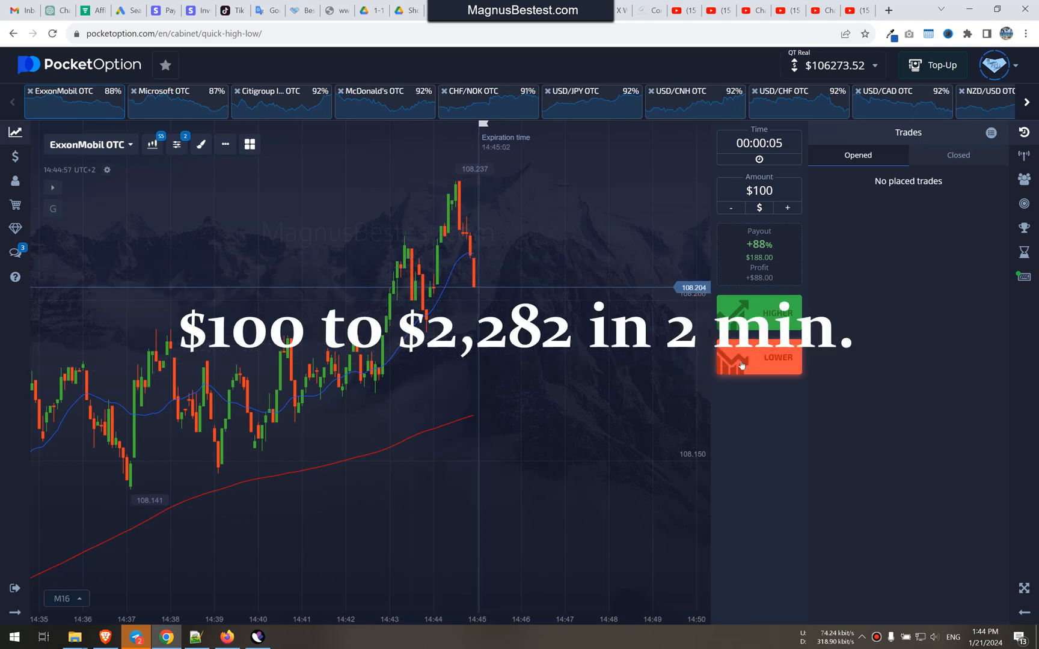
# Browse Microsoft, McDonald's and USD/JPY OTC charts, settling on USD/CHF OTC
pyautogui.click(166, 90)
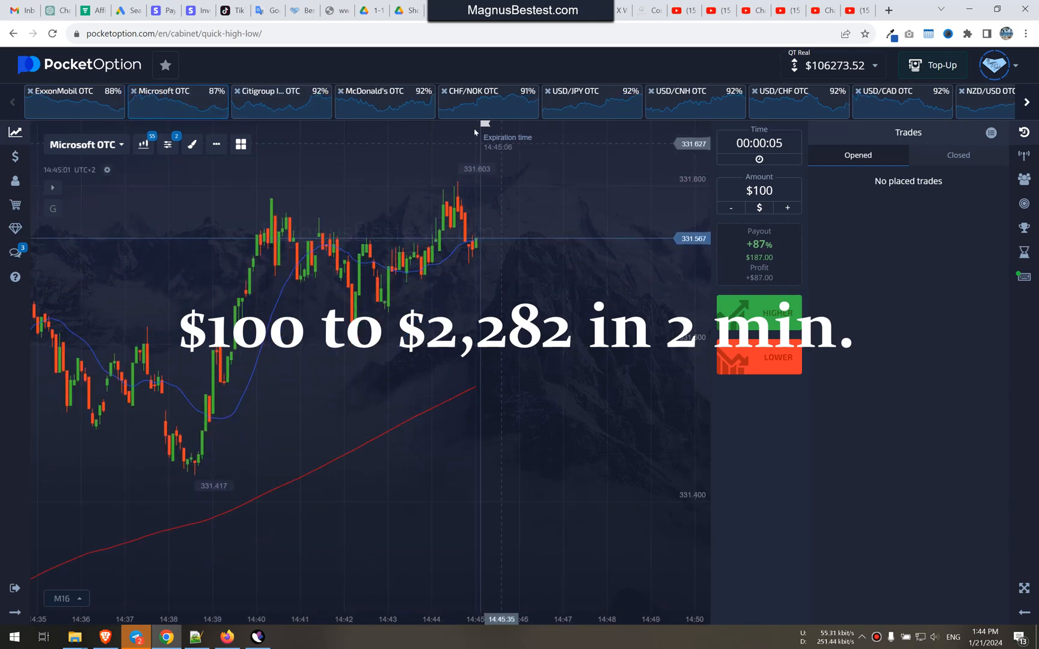
pyautogui.click(384, 91)
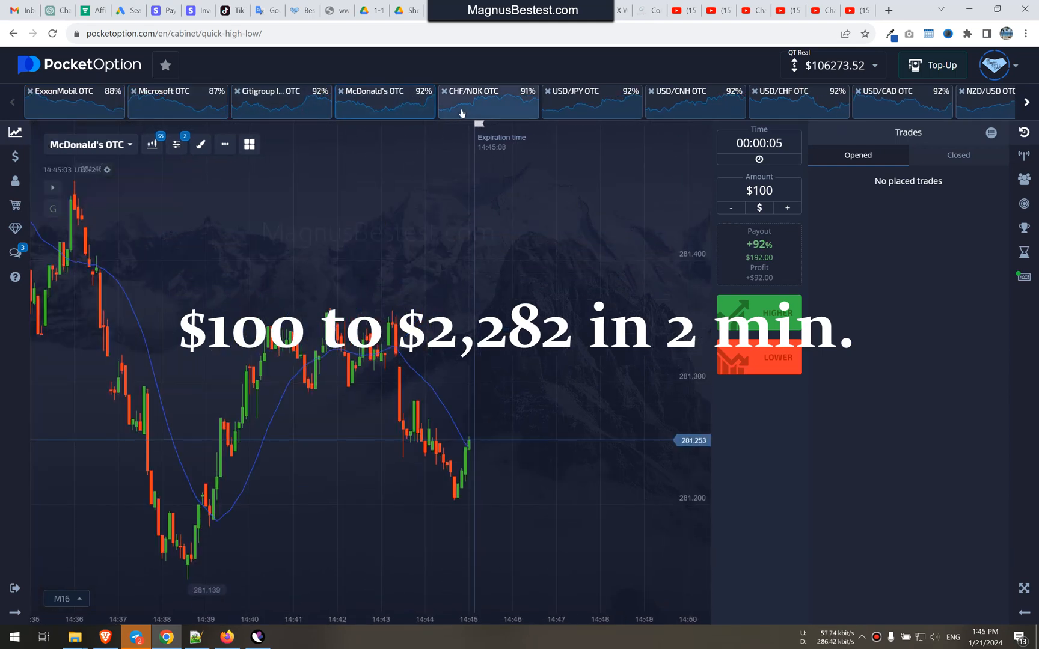
pyautogui.click(488, 95)
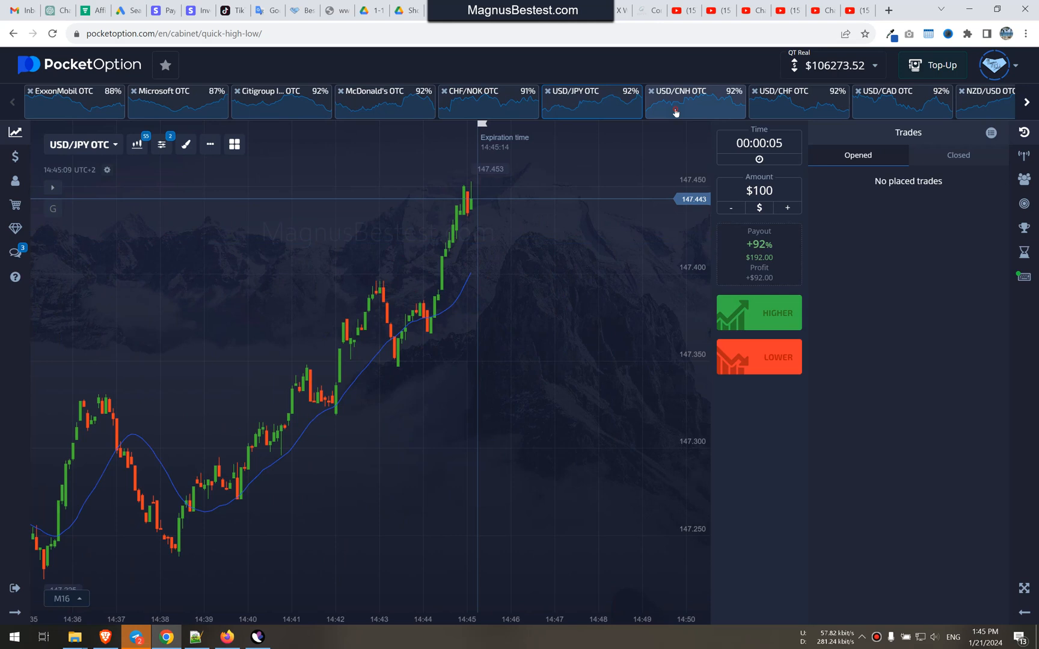
pyautogui.click(798, 101)
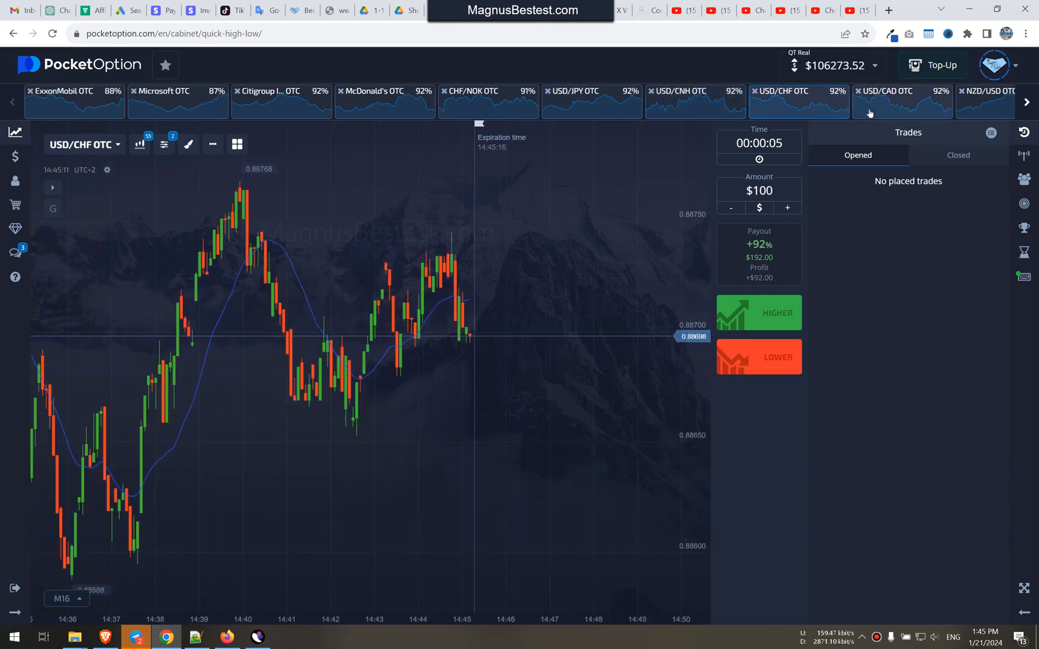
# Place a $100 Lower trade on USD/CHF OTC, then move to USD/CAD OTC
pyautogui.click(758, 356)
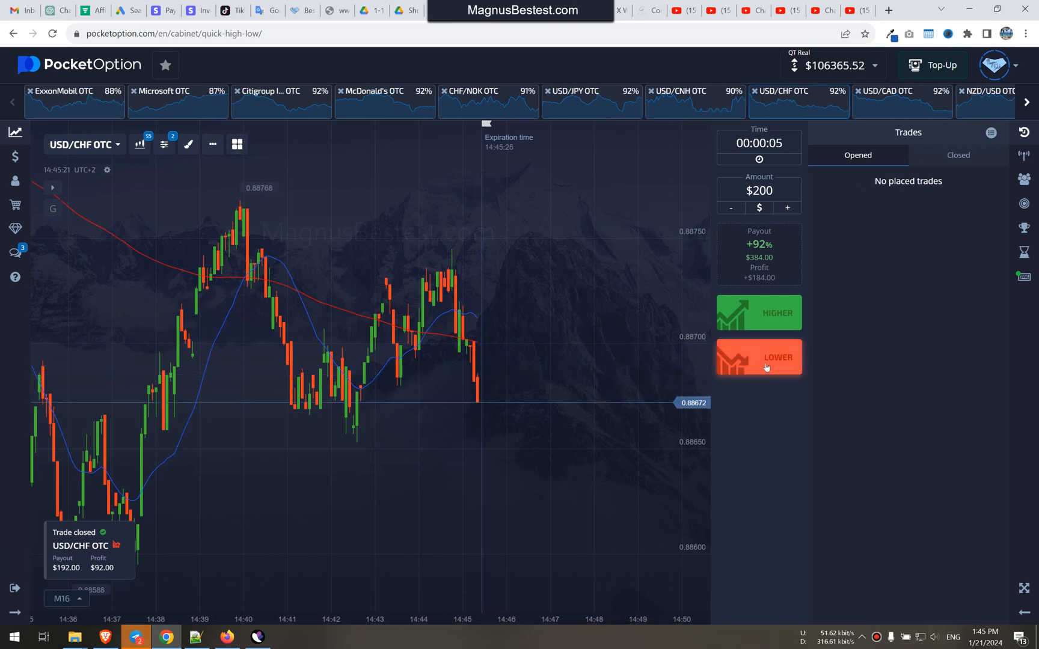
pyautogui.click(901, 96)
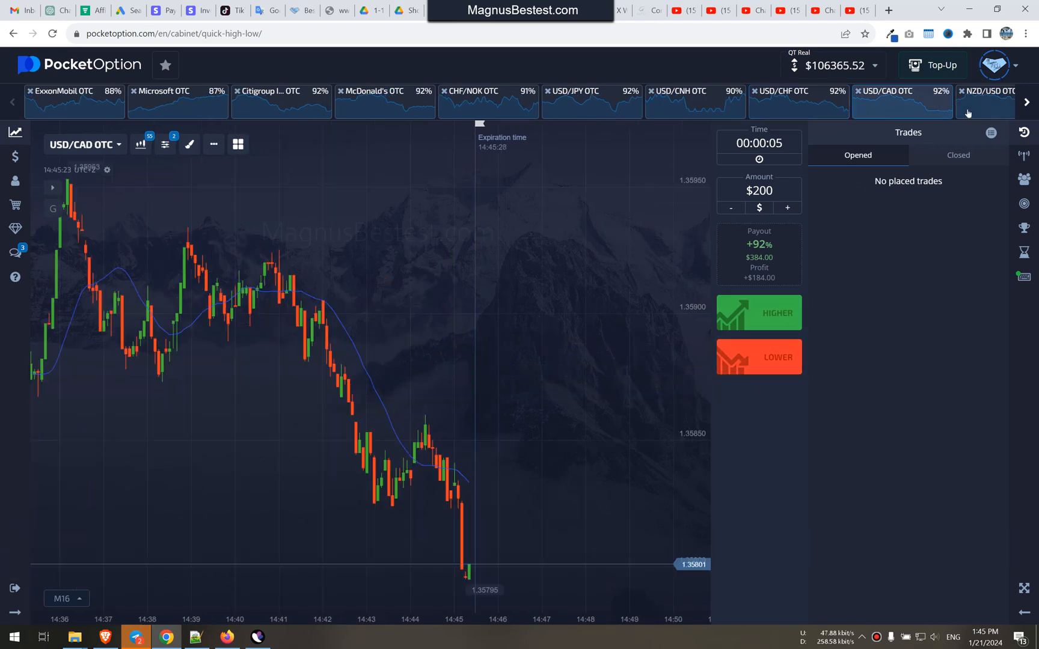
# View the CAD/CHF and Boeing Company OTC charts, ending on TWITTER OTC
pyautogui.click(988, 91)
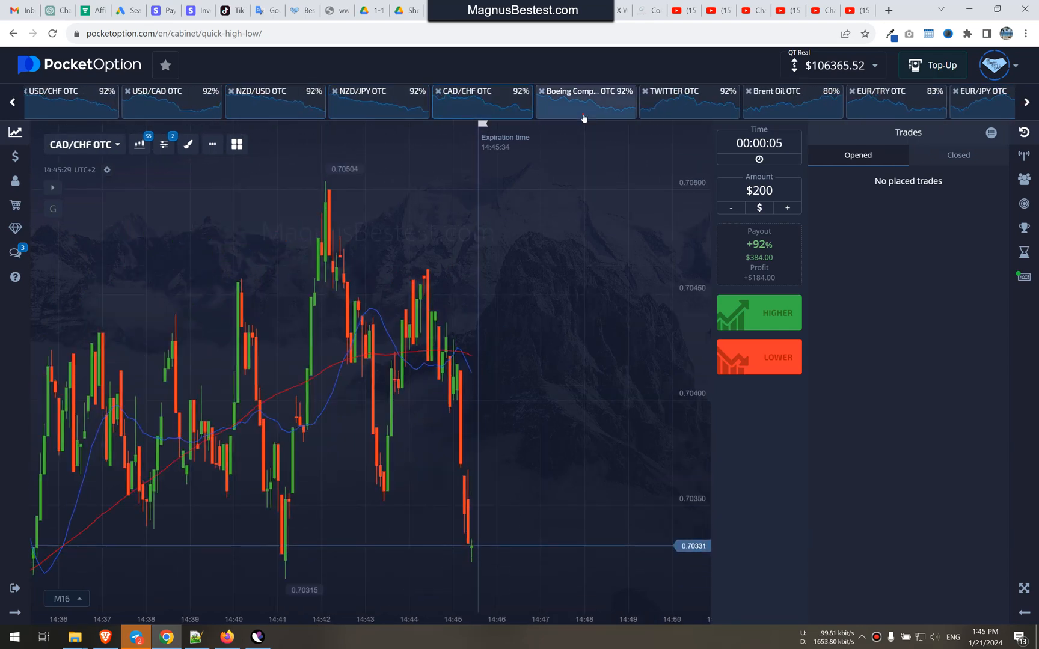
pyautogui.click(585, 100)
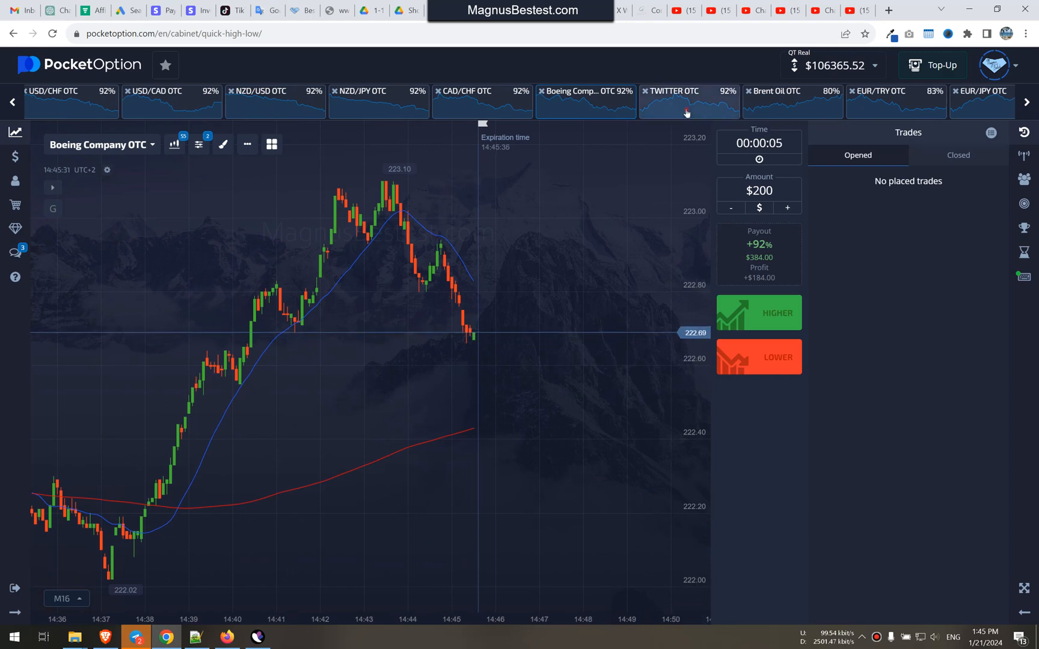
pyautogui.click(688, 101)
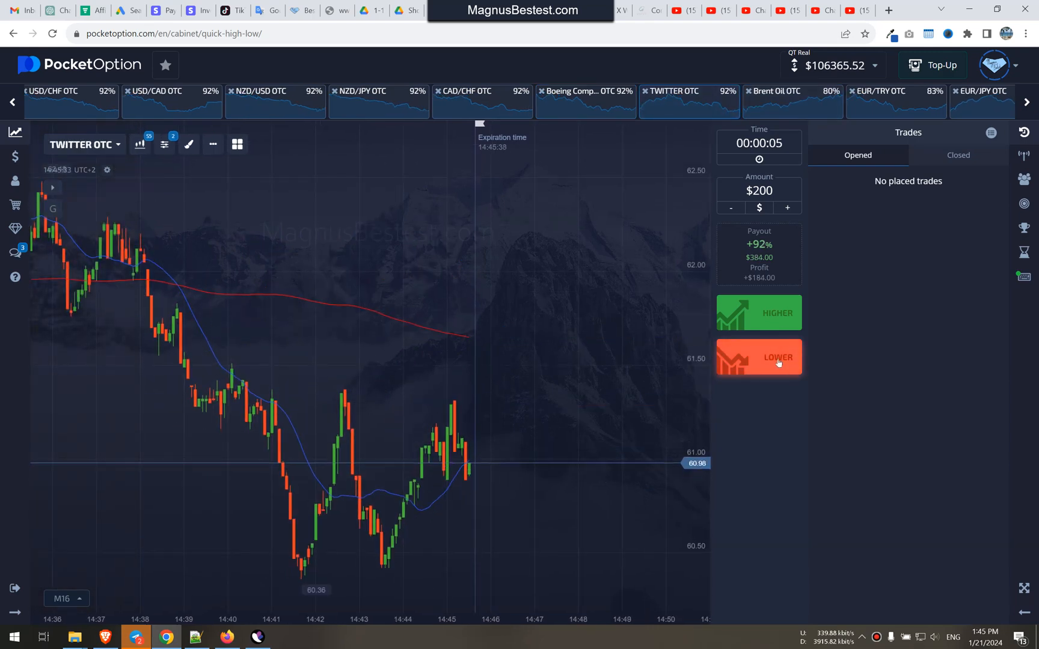
# Place $200 and $400 Lower trades on TWITTER OTC, then view Brent Oil and EUR/TRY OTC
pyautogui.click(759, 356)
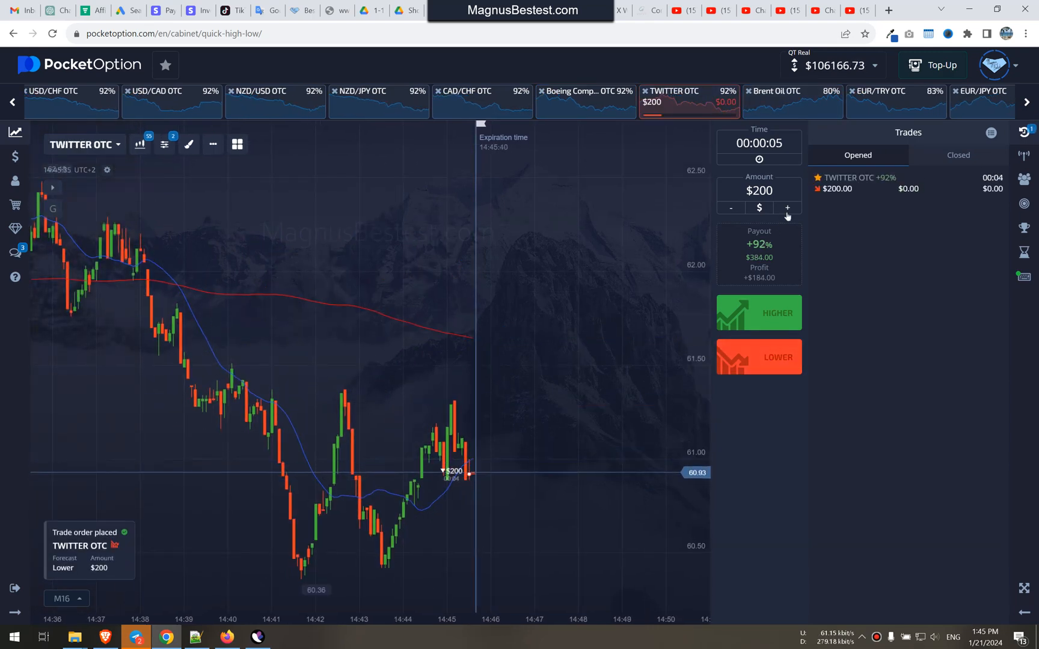
pyautogui.click(787, 208)
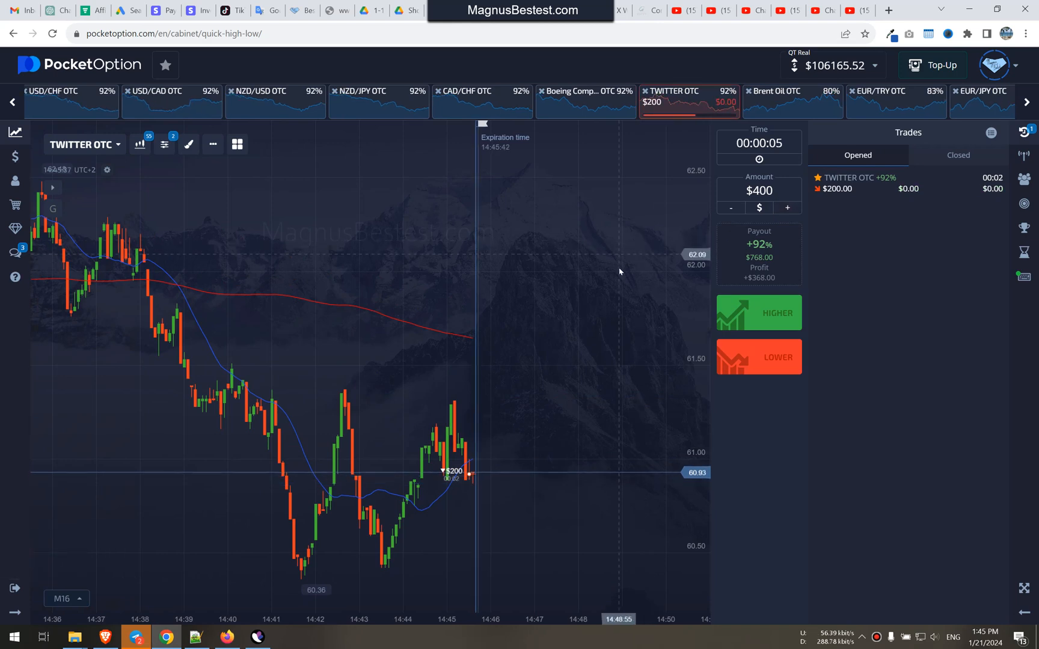
pyautogui.click(758, 357)
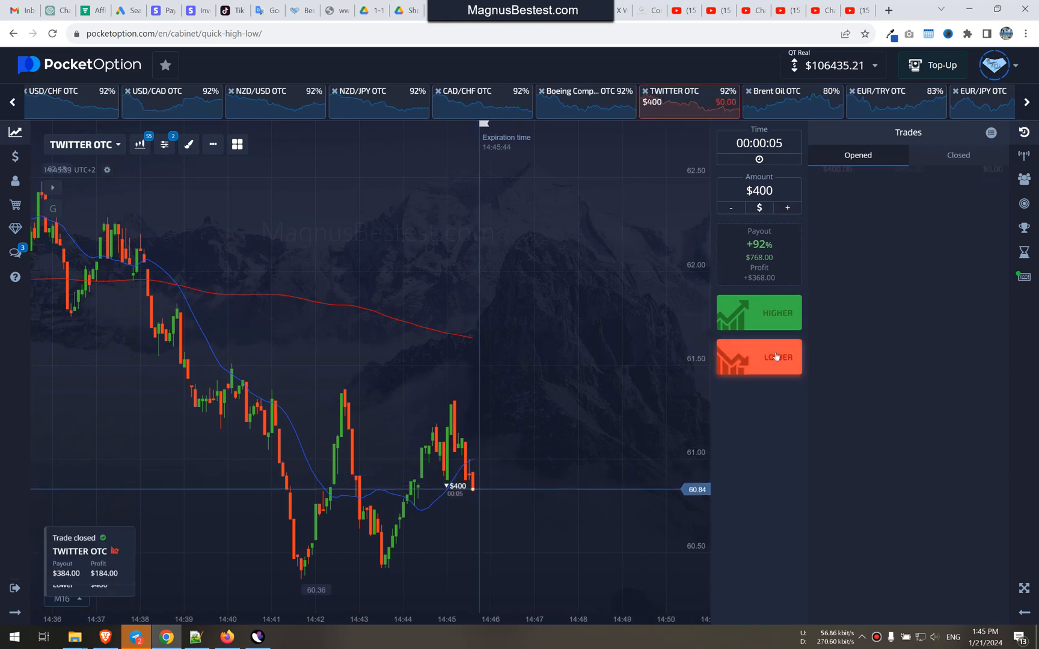
pyautogui.click(758, 356)
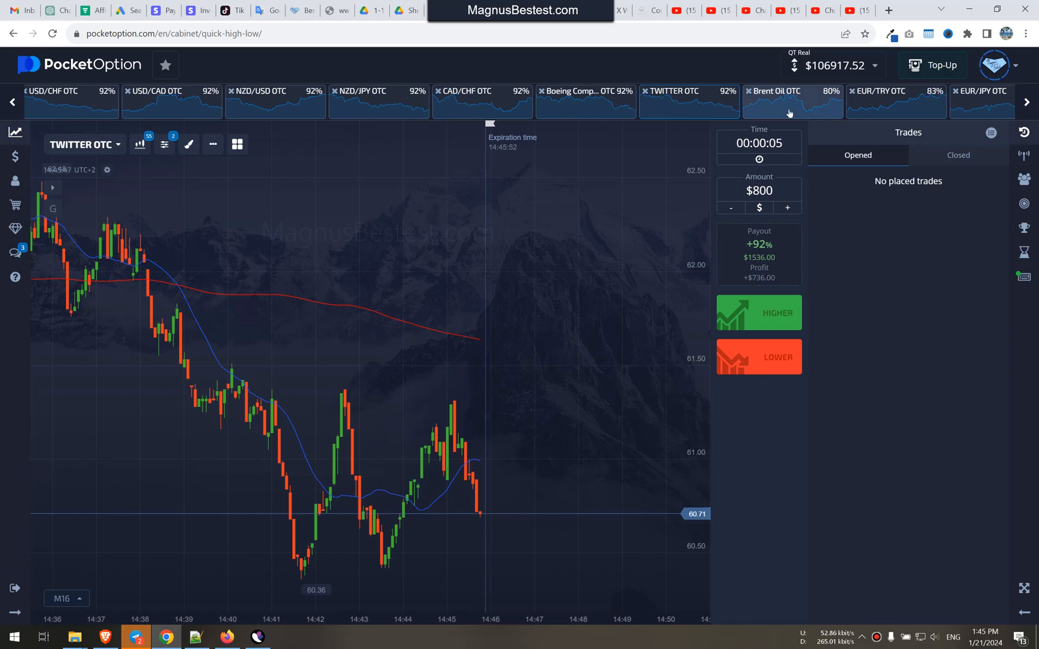
pyautogui.click(791, 91)
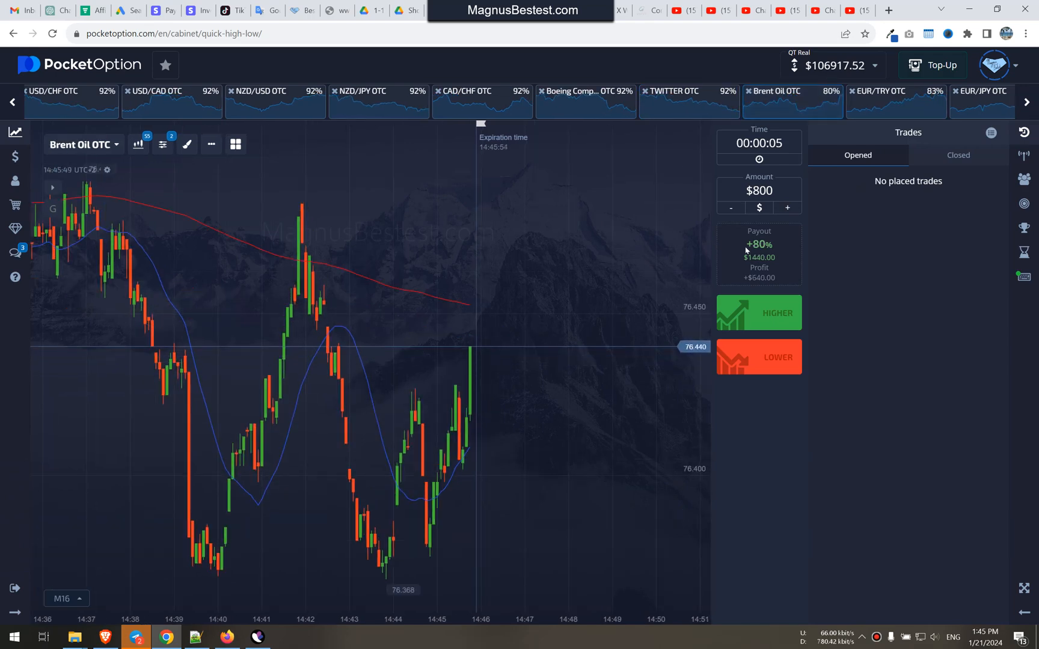
pyautogui.click(895, 91)
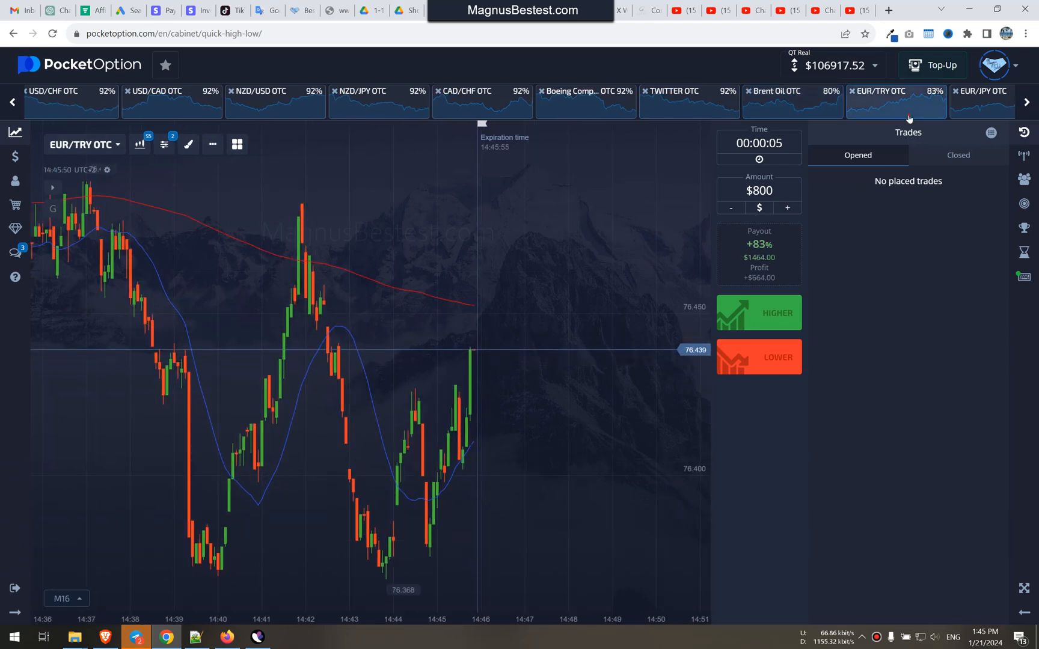